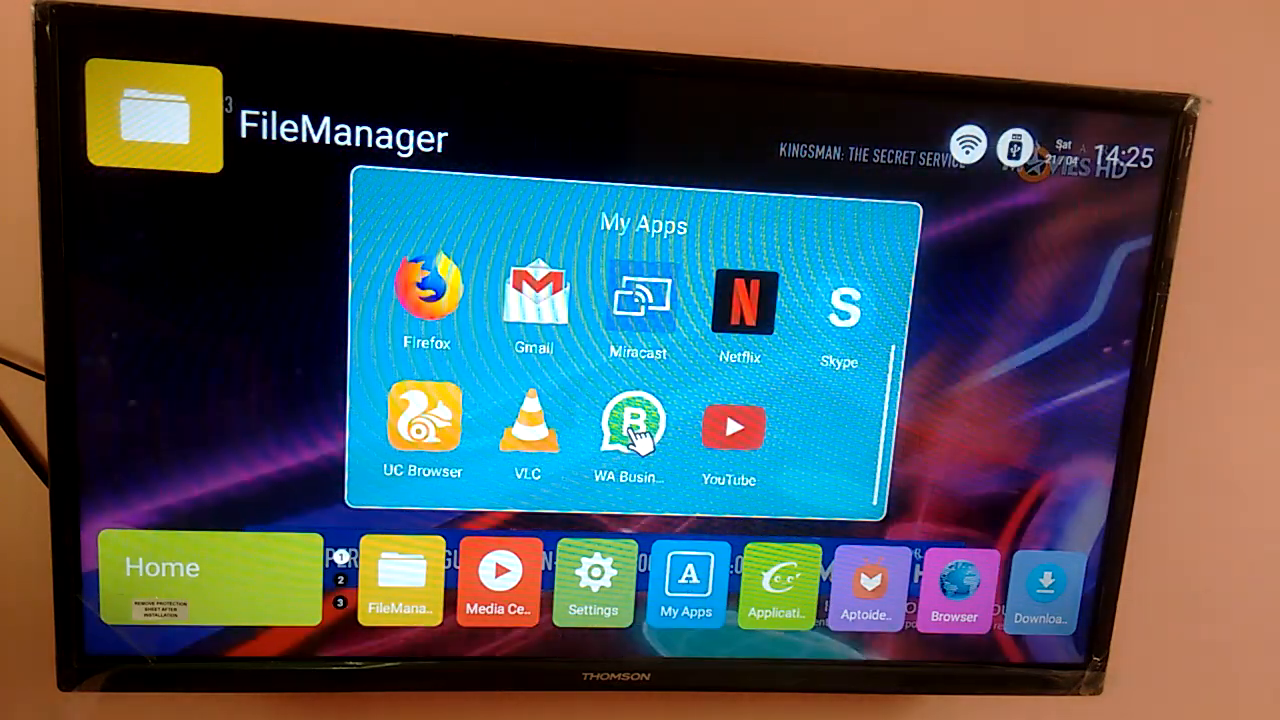
# Launch WhatsApp Business from the My Apps panel of the TV launcher.
pyautogui.click(625, 428)
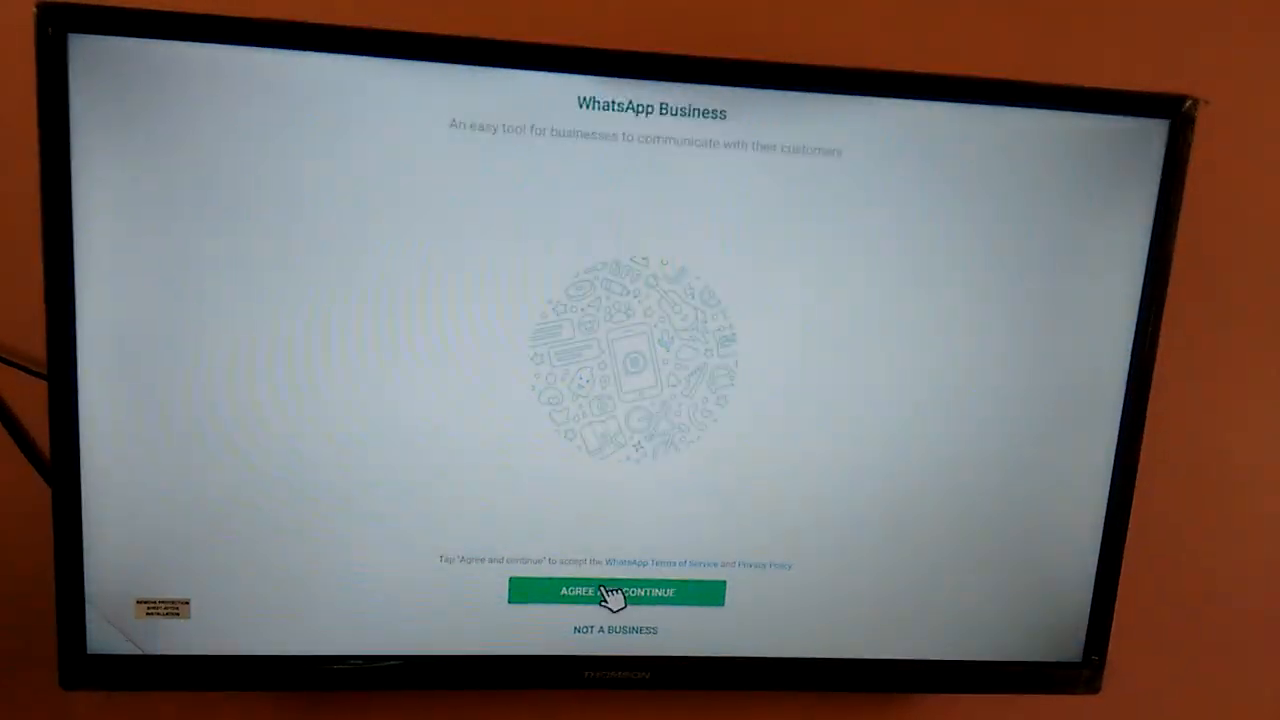
# Agree to the terms, then open and close the country list without choosing one.
pyautogui.click(614, 592)
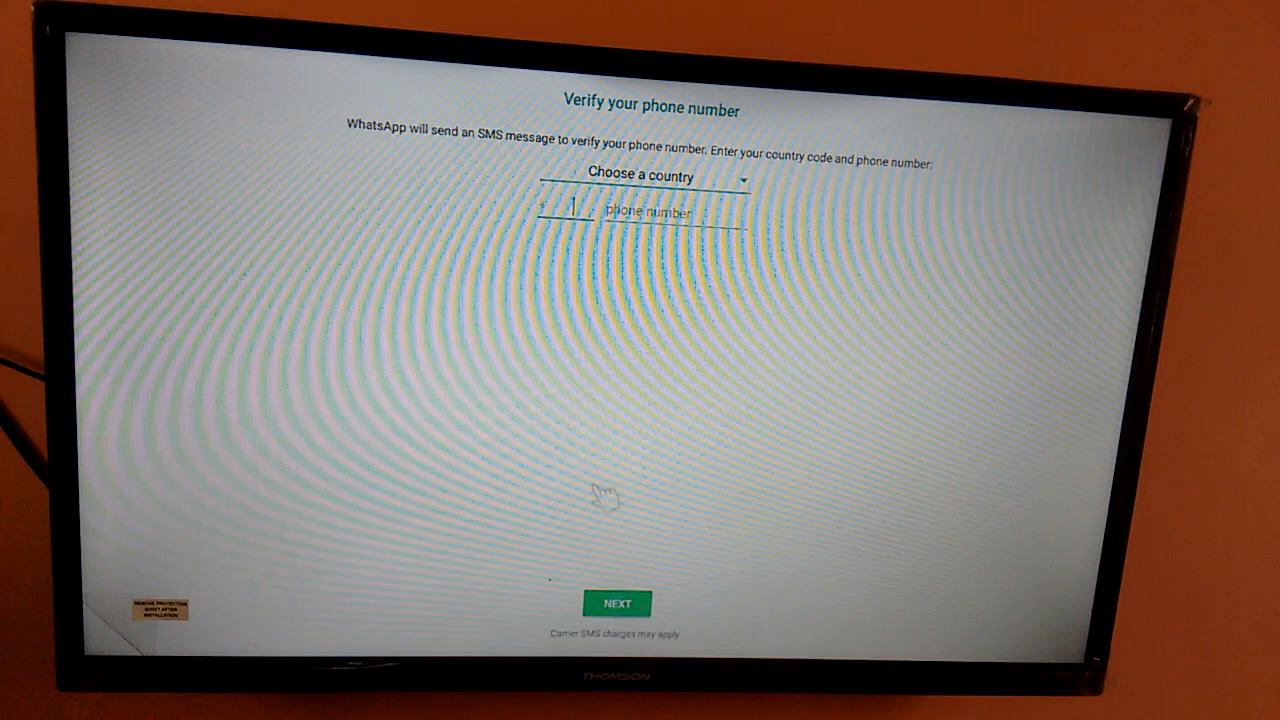
pyautogui.moveTo(675, 220)
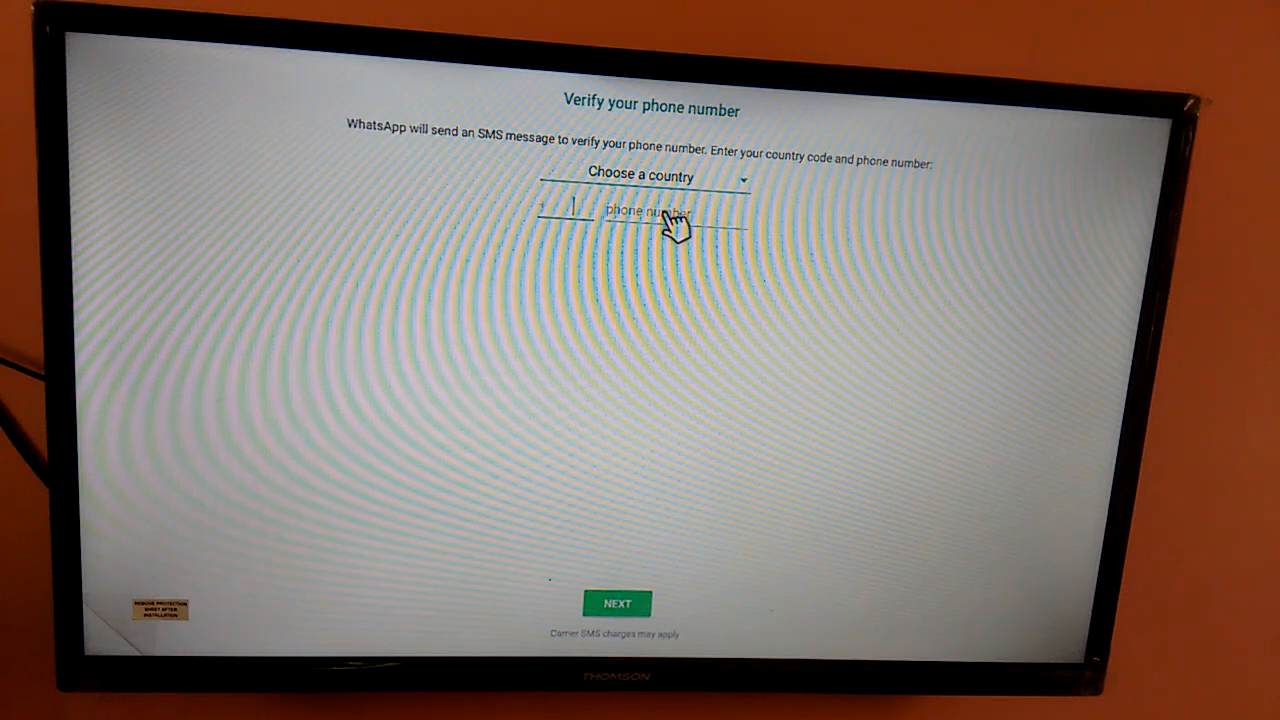
pyautogui.click(640, 176)
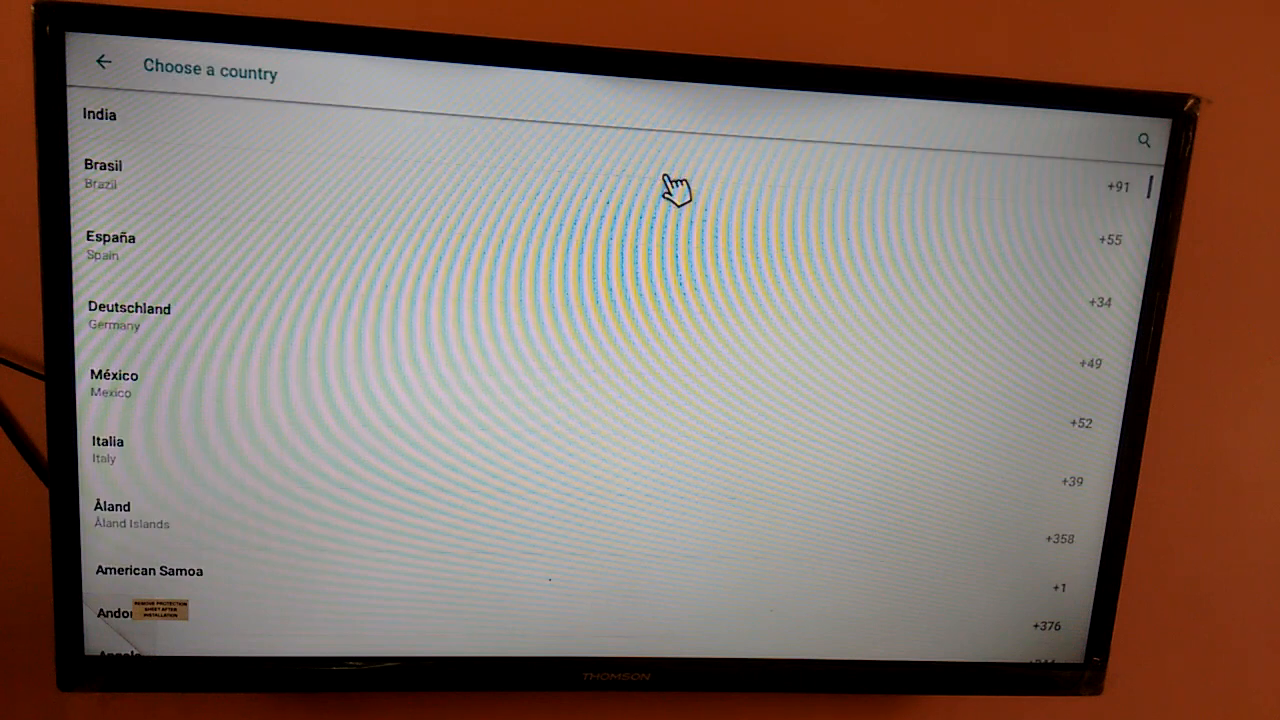
pyautogui.click(102, 62)
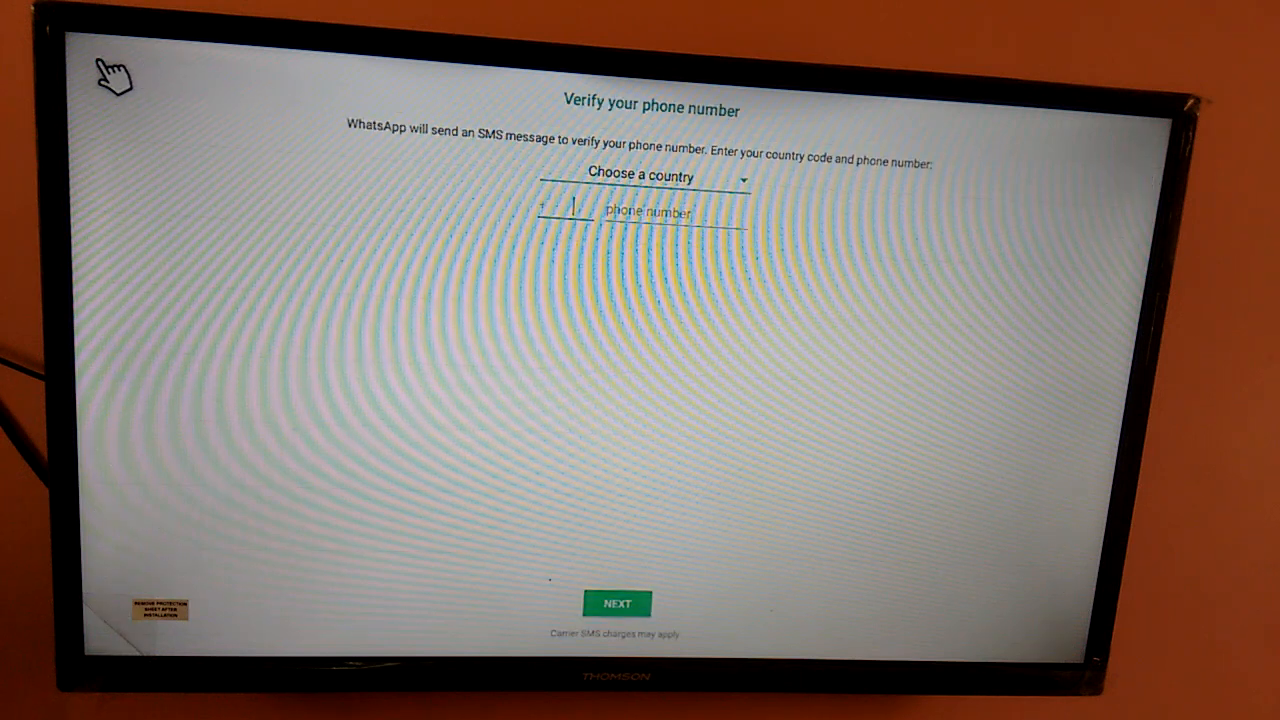
pyautogui.moveTo(692, 398)
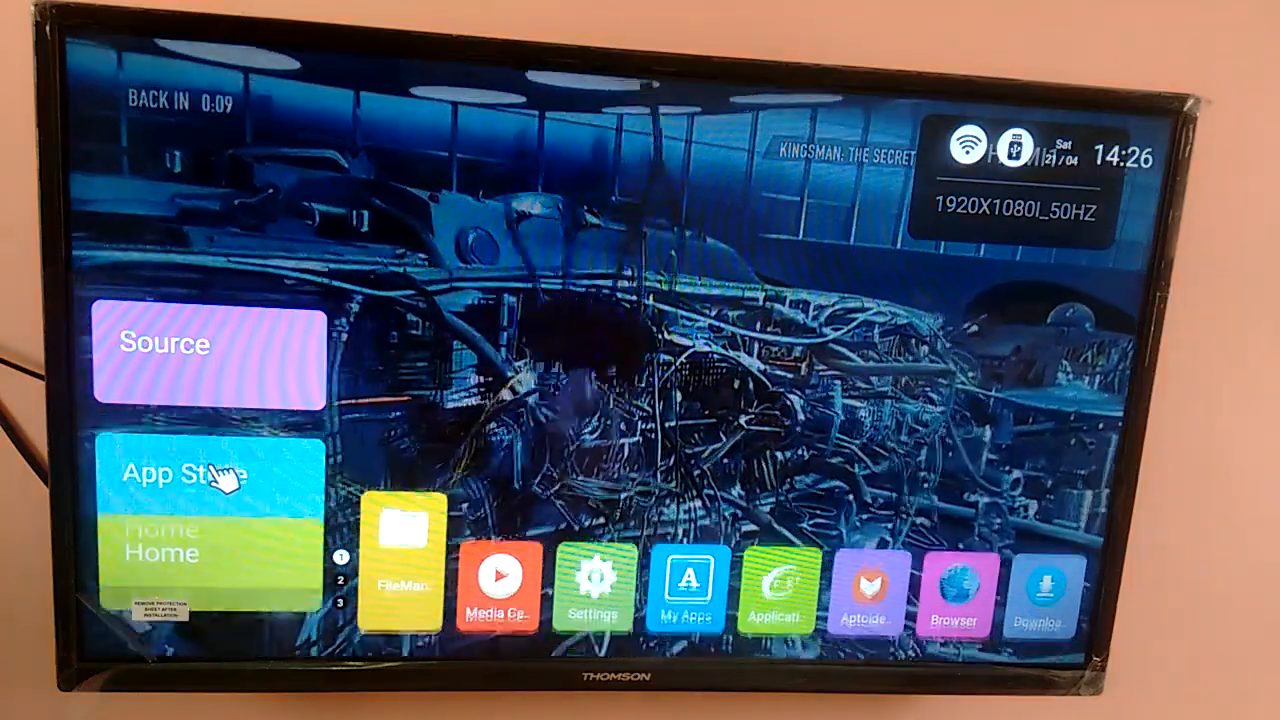
# Open the App Store from the TV home screen's side menu.
pyautogui.click(200, 475)
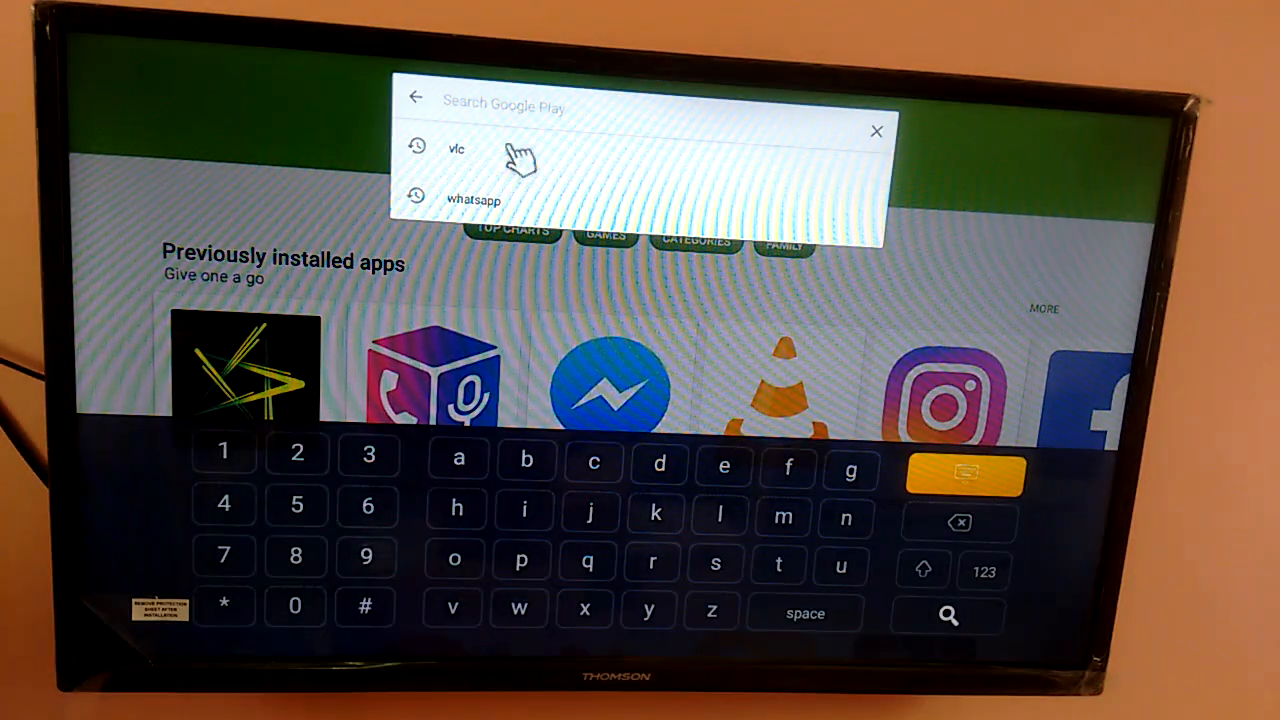
# Search Google Play via the 'whatsapp' history entry and open the WhatsApp Business listing.
pyautogui.click(473, 198)
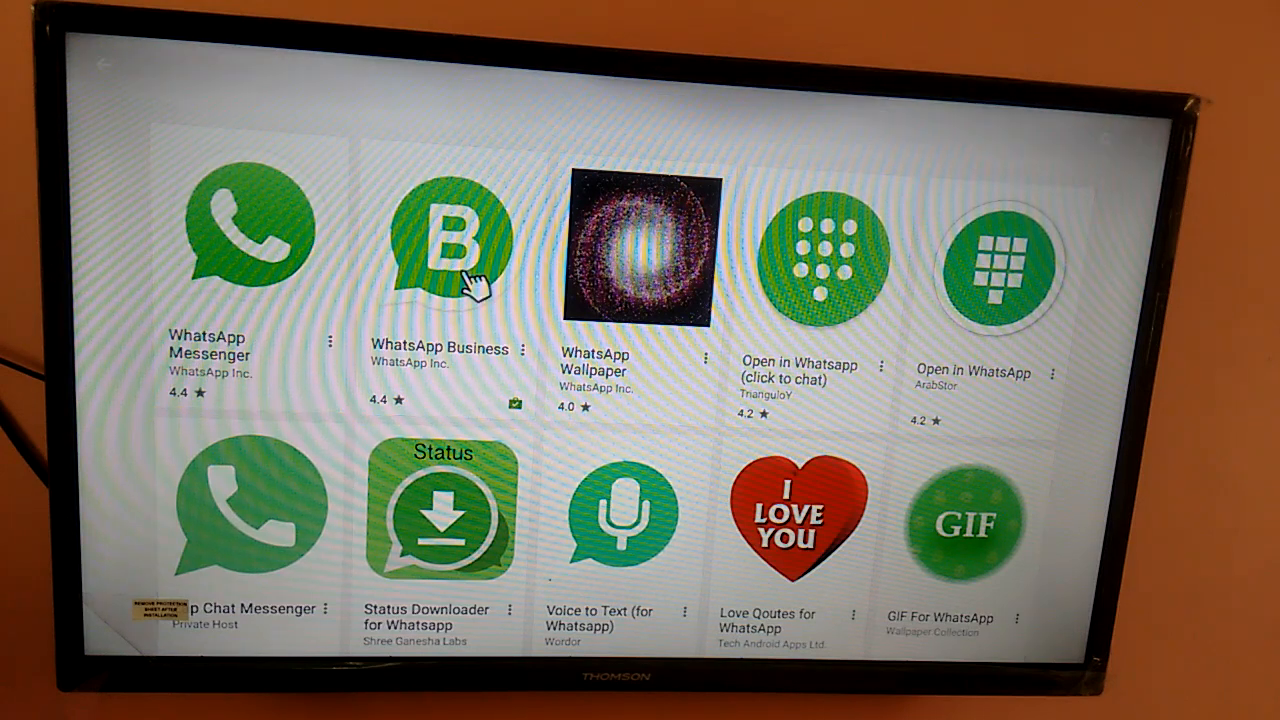
pyautogui.click(444, 245)
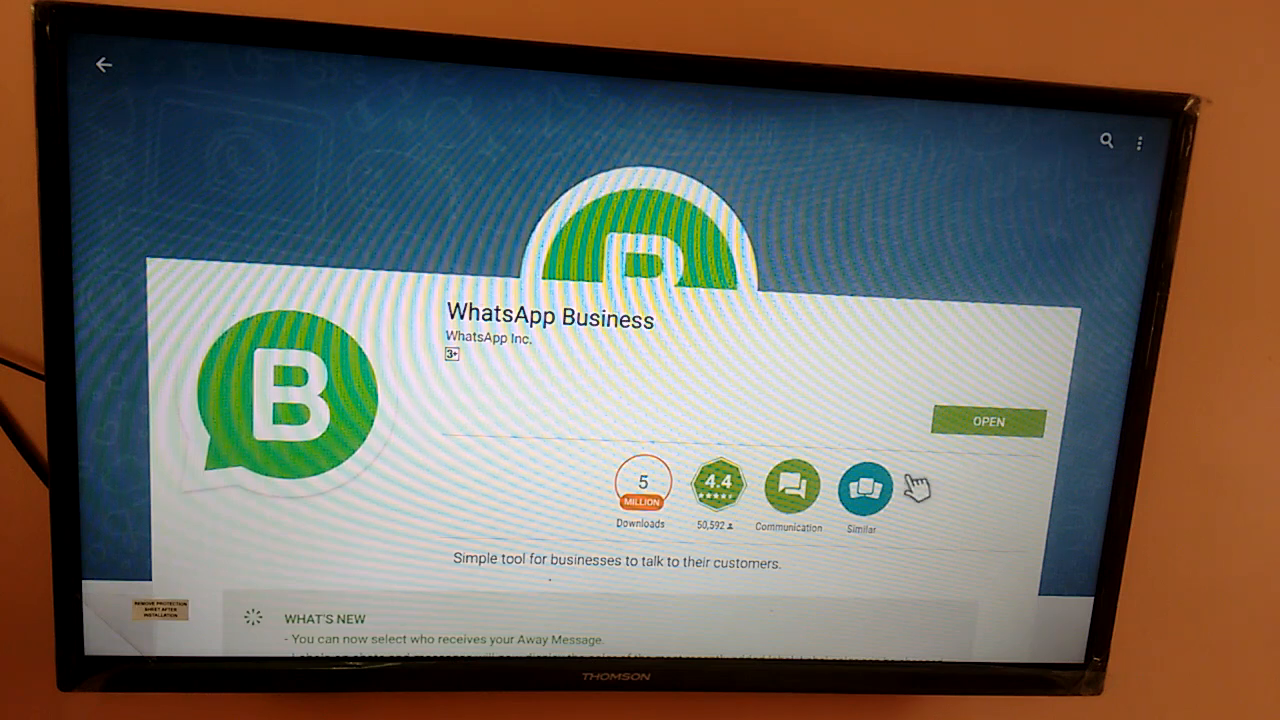
pyautogui.moveTo(965, 380)
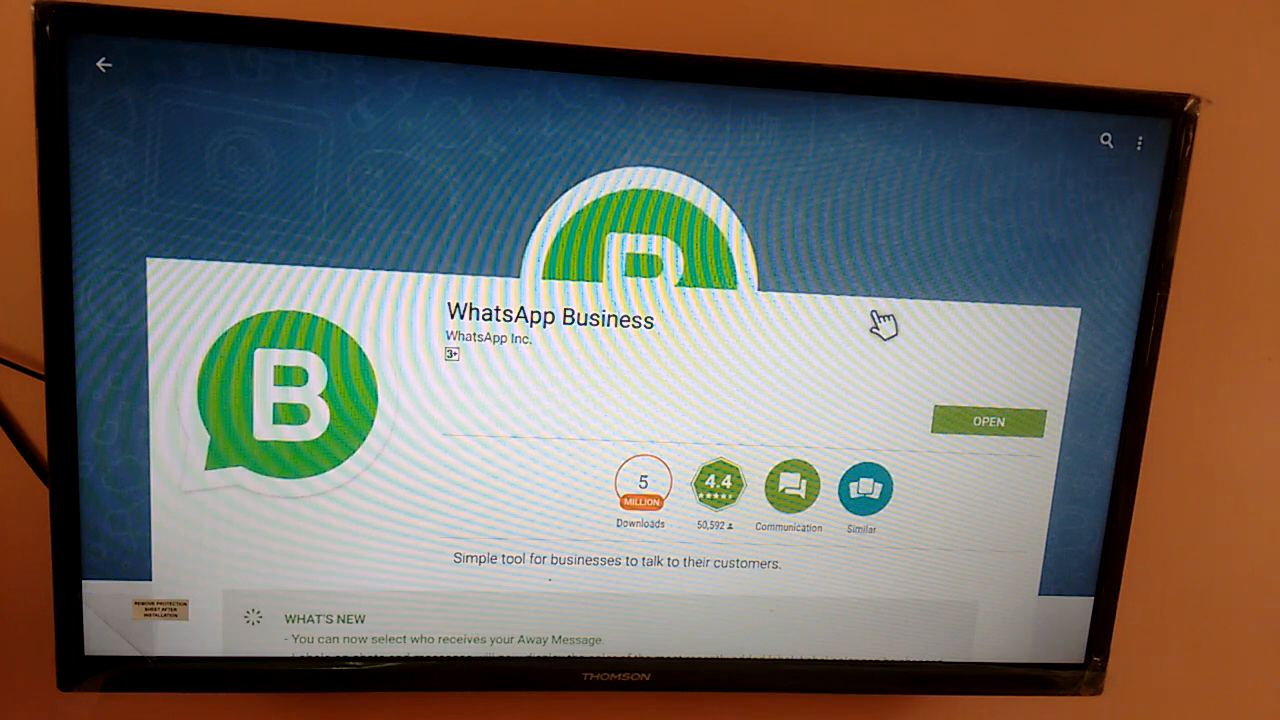
pyautogui.moveTo(850, 180)
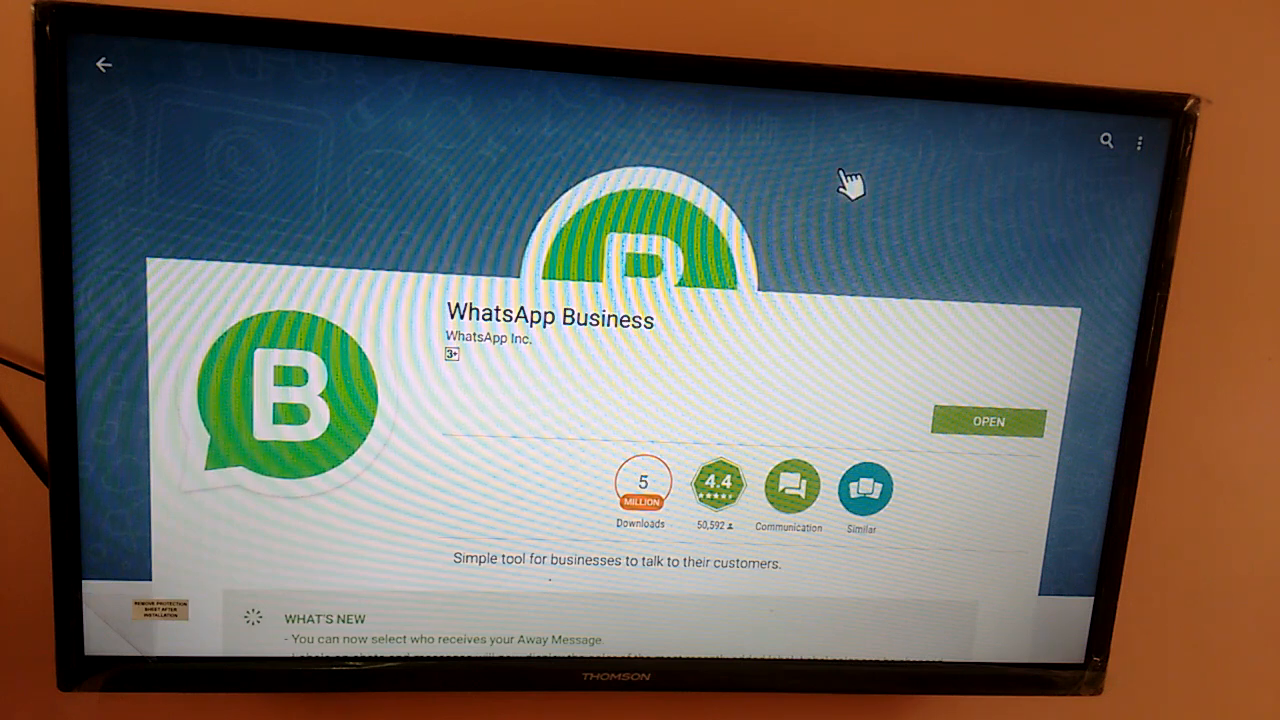